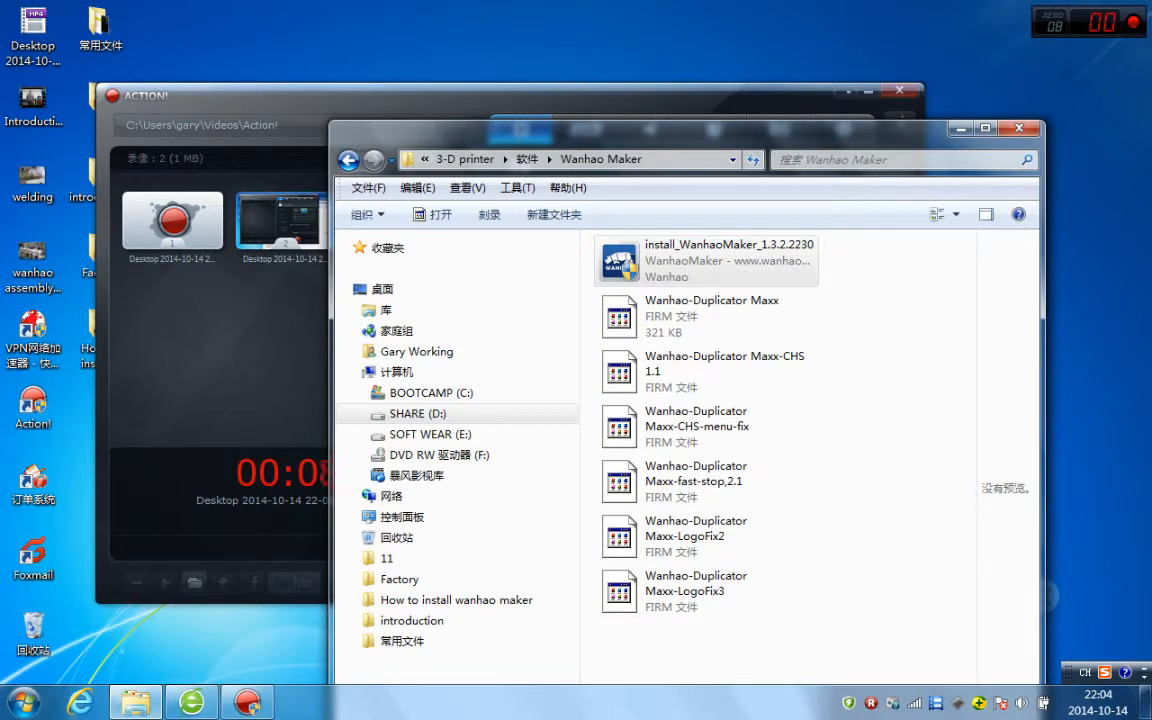
# Launch the WanhaoMaker 1.3.2.2230 installer with English as the setup language
pyautogui.click(705, 261)
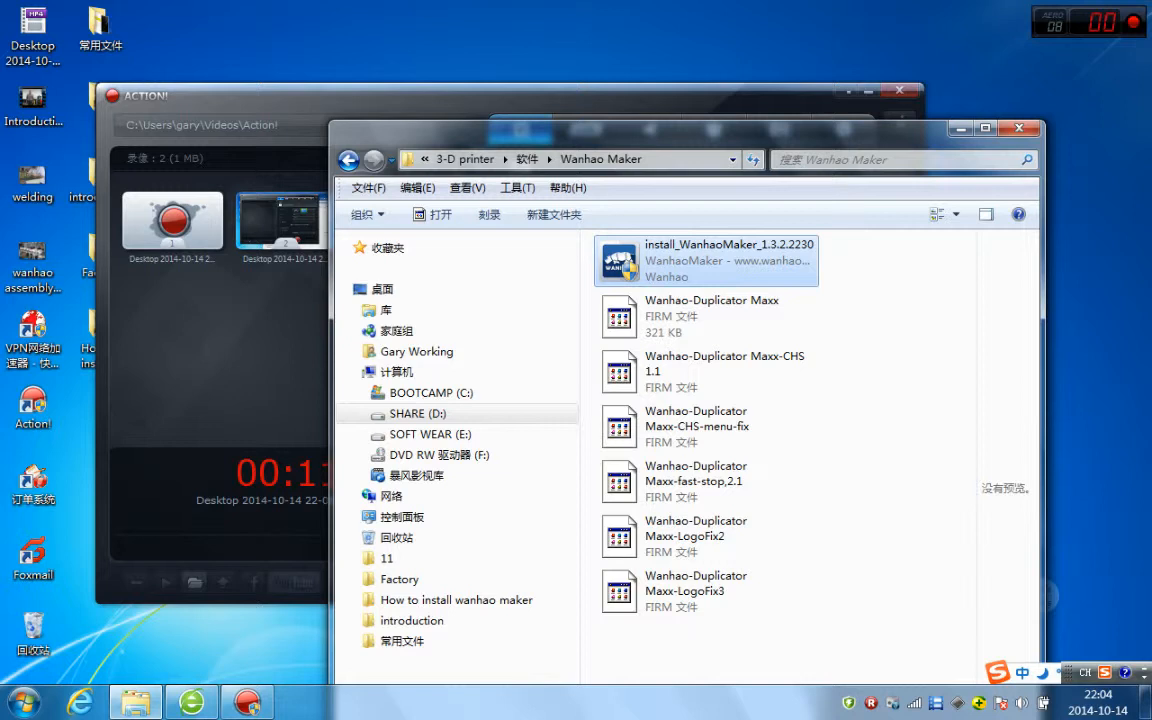
pyautogui.doubleClick(702, 260)
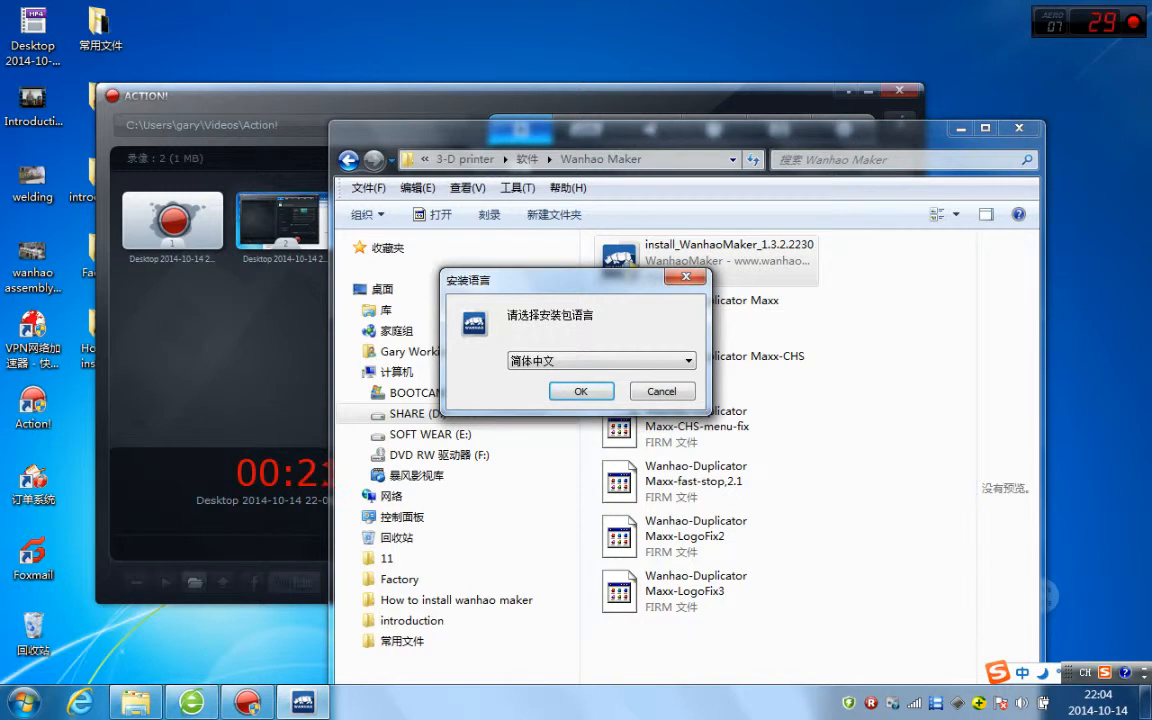
pyautogui.click(686, 361)
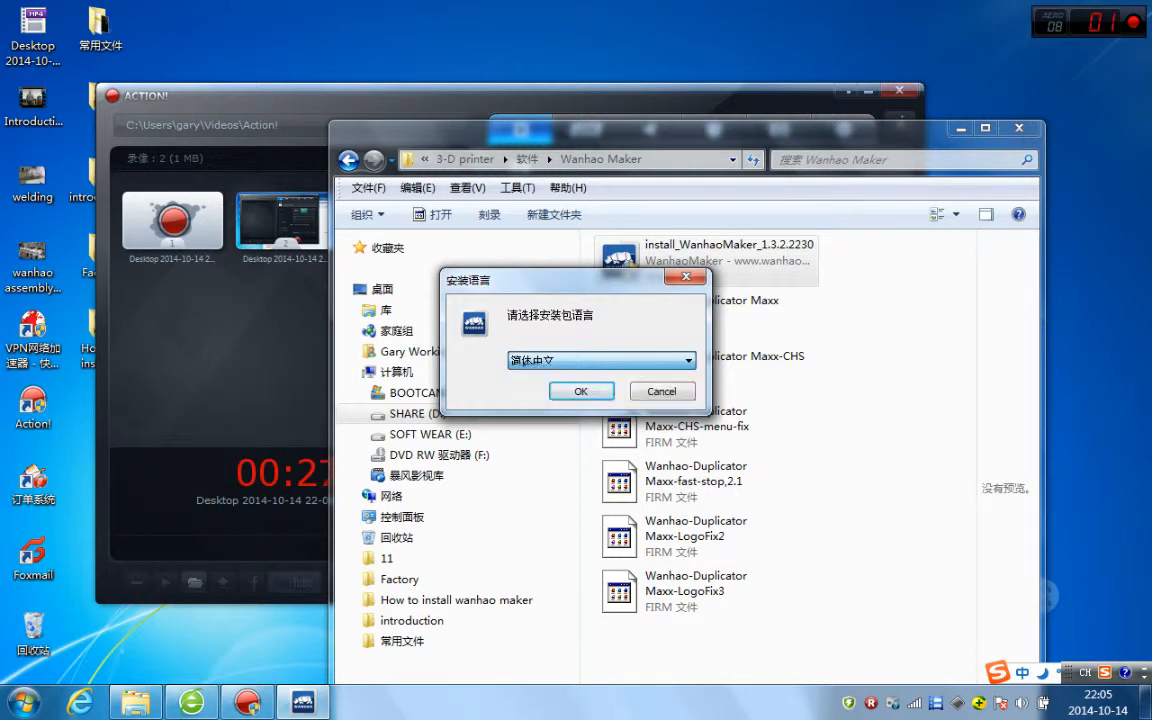
pyautogui.click(601, 360)
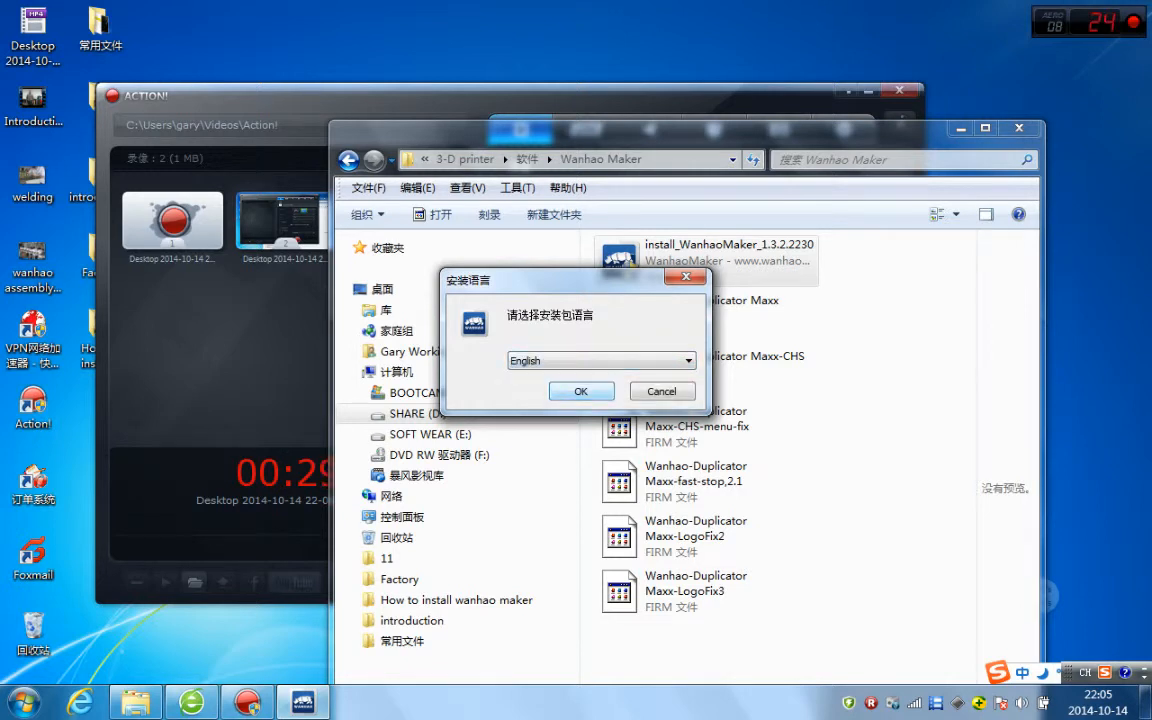
pyautogui.click(581, 391)
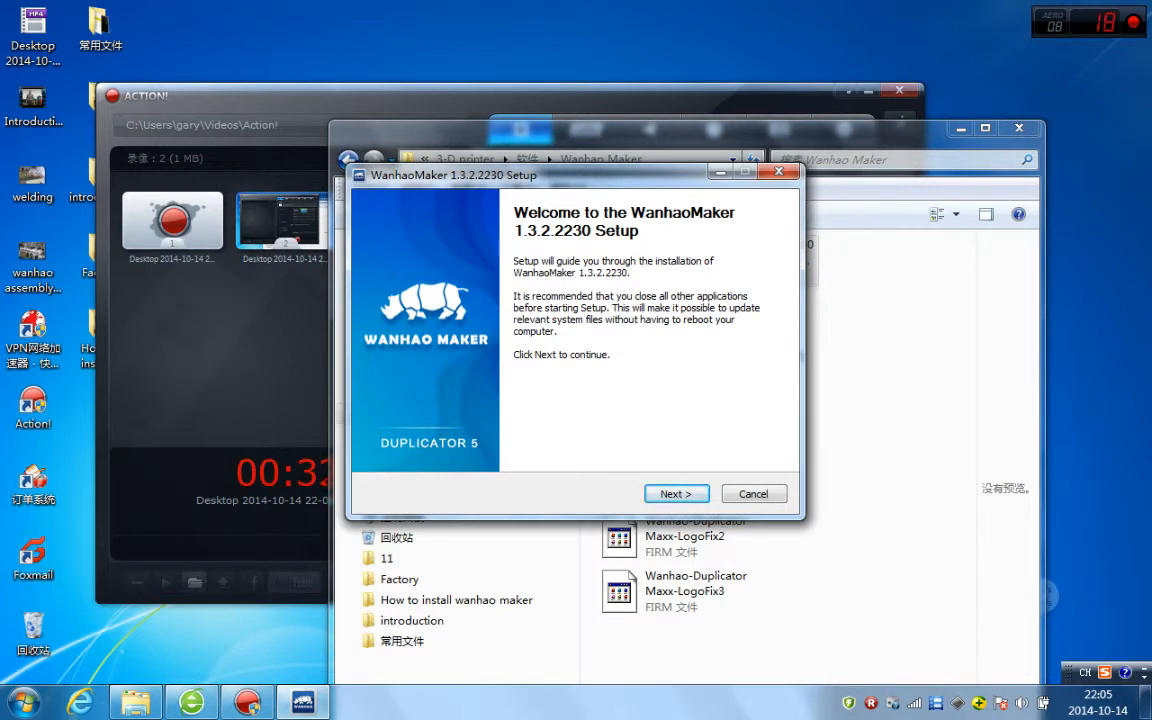
# Pass the welcome page and keep the default installation folder
pyautogui.click(676, 493)
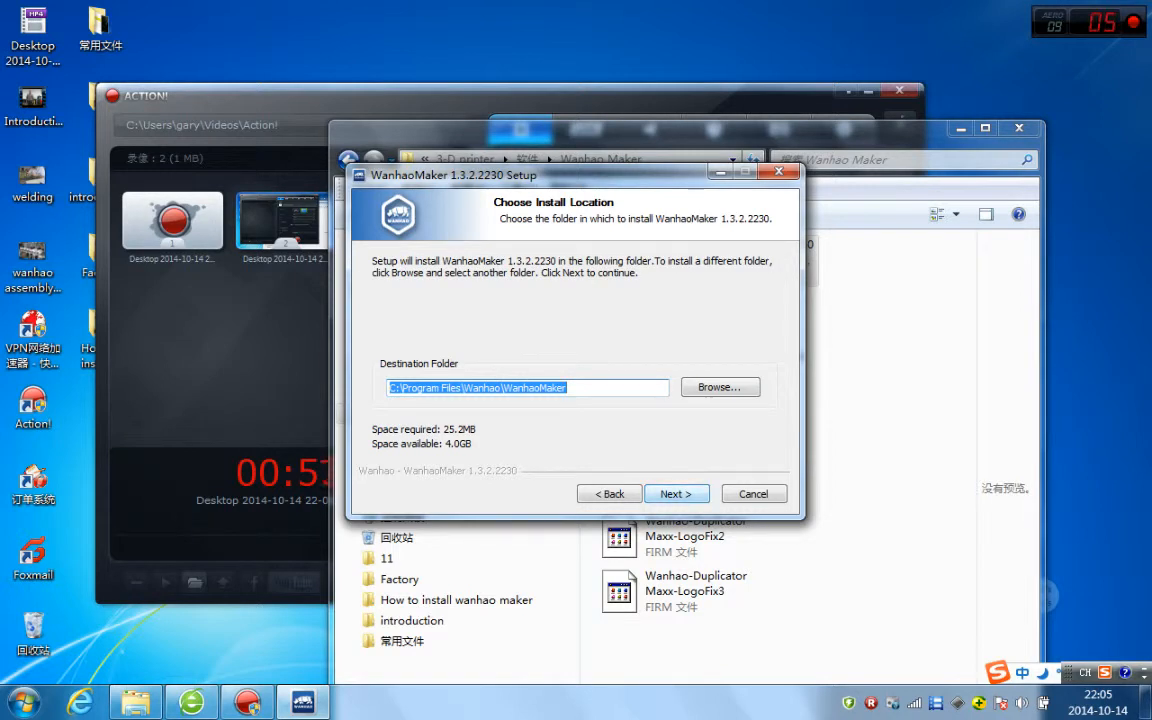
pyautogui.click(676, 493)
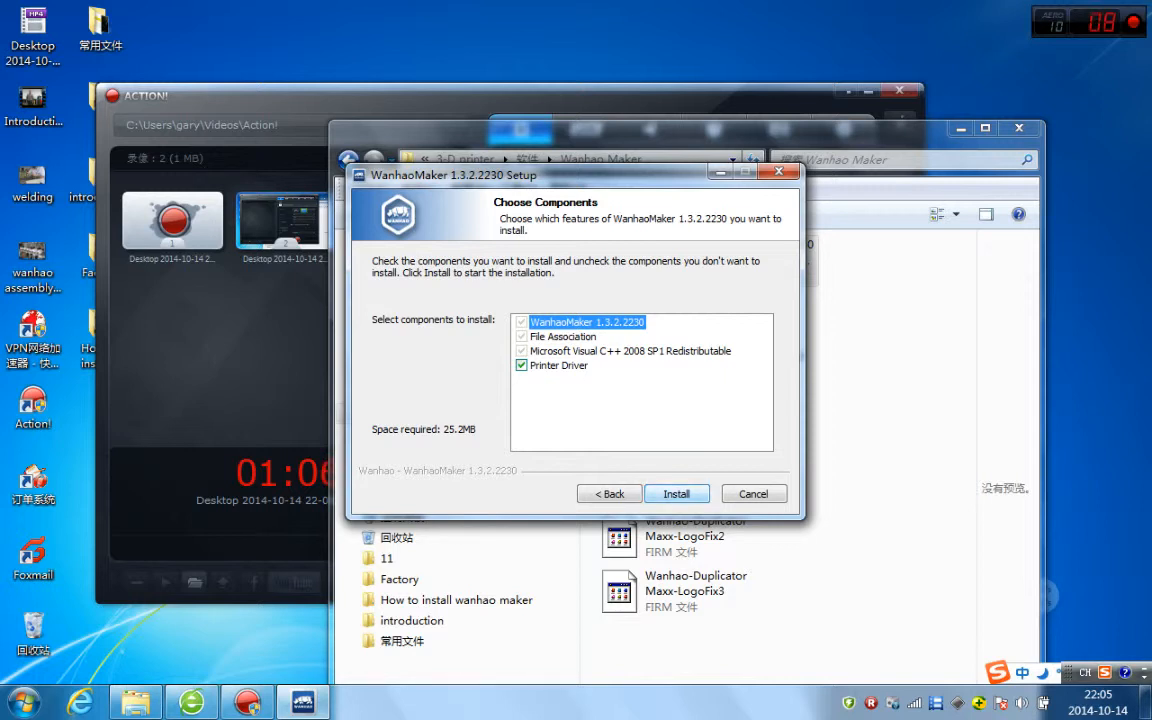
# Install WanhaoMaker and complete the Arduino printer driver wizard
pyautogui.click(676, 493)
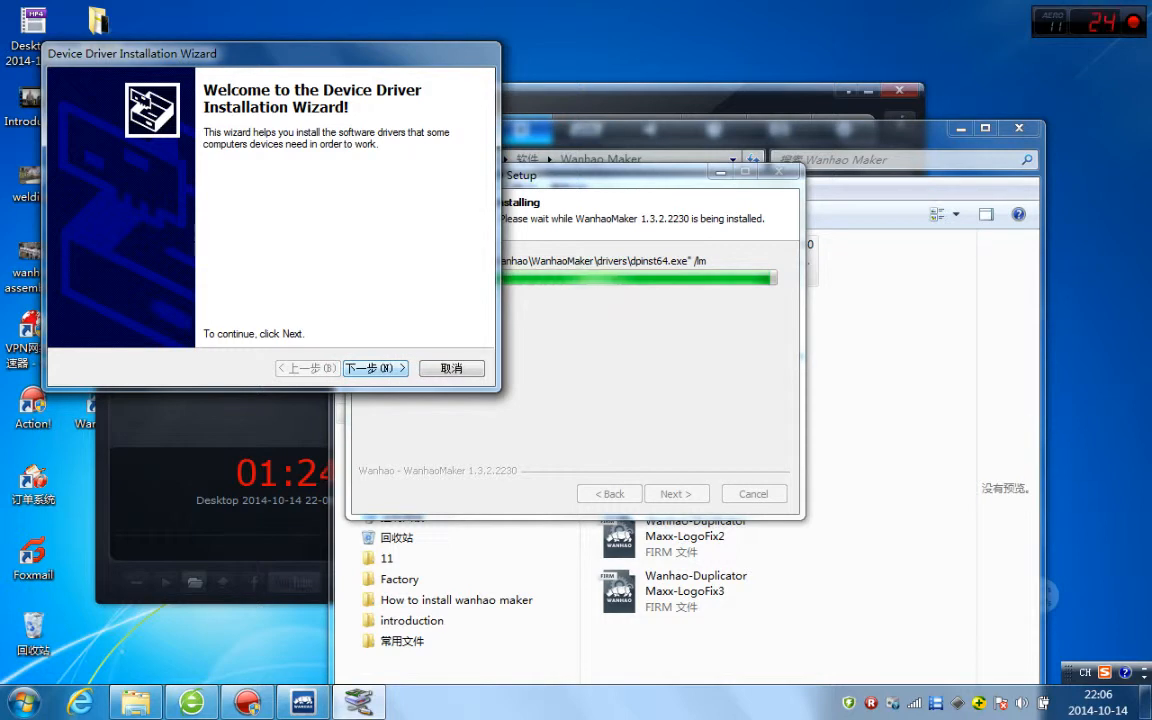
pyautogui.click(375, 368)
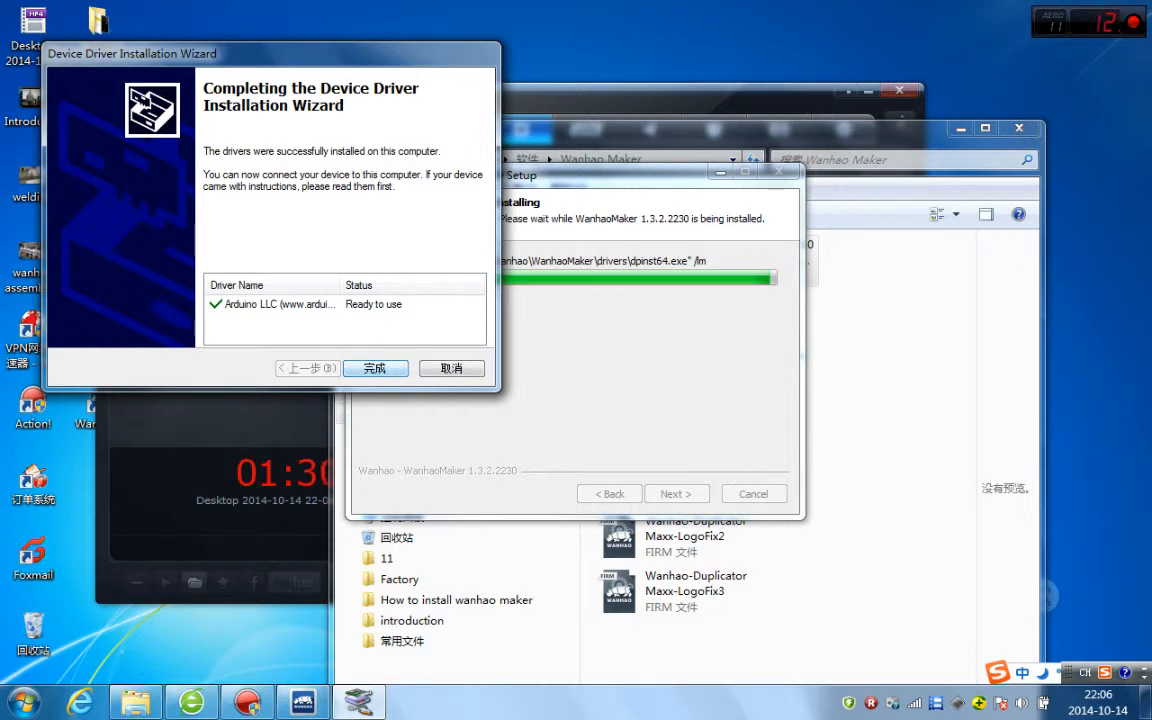
pyautogui.click(375, 368)
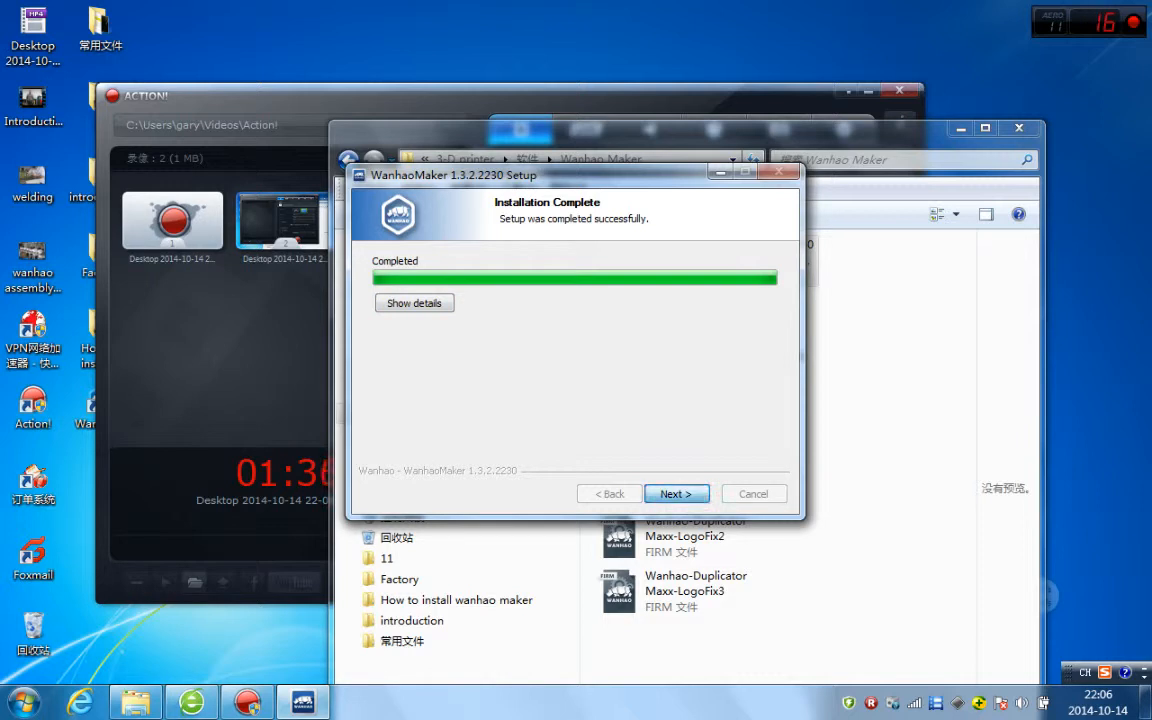
# Close the Installation Complete page so WanhaoMaker launches
pyautogui.click(676, 493)
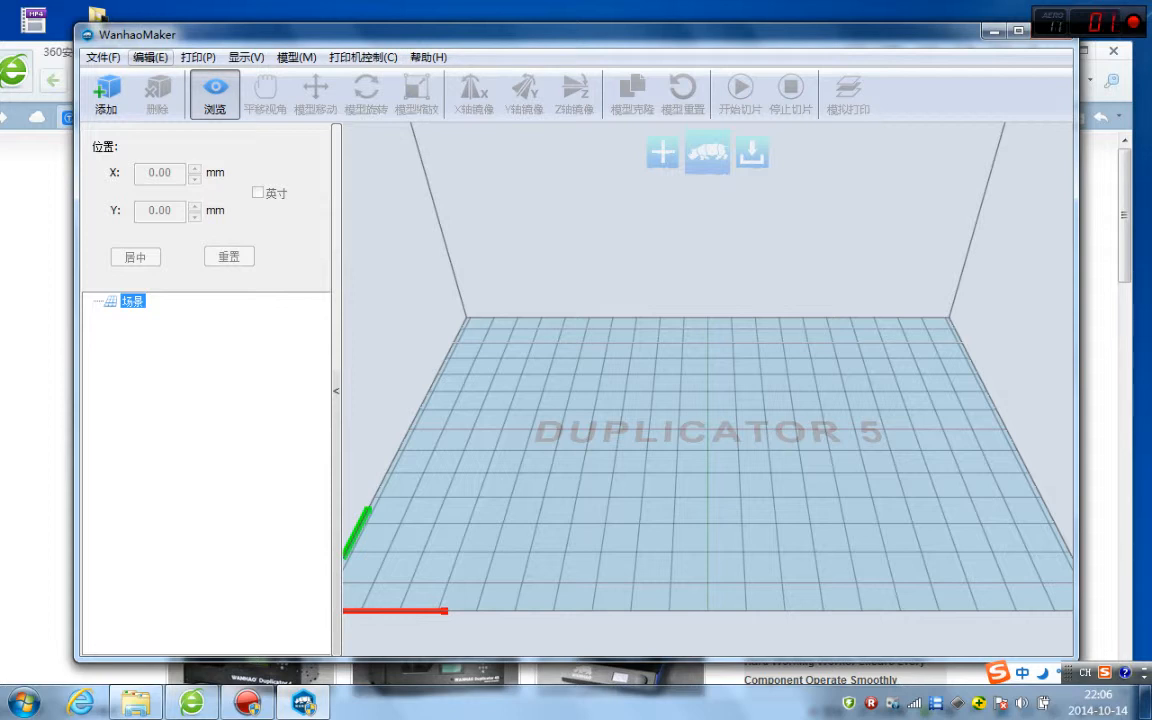
# Set 语言 to English in the 设置 dialog and confirm with 确定
pyautogui.click(150, 57)
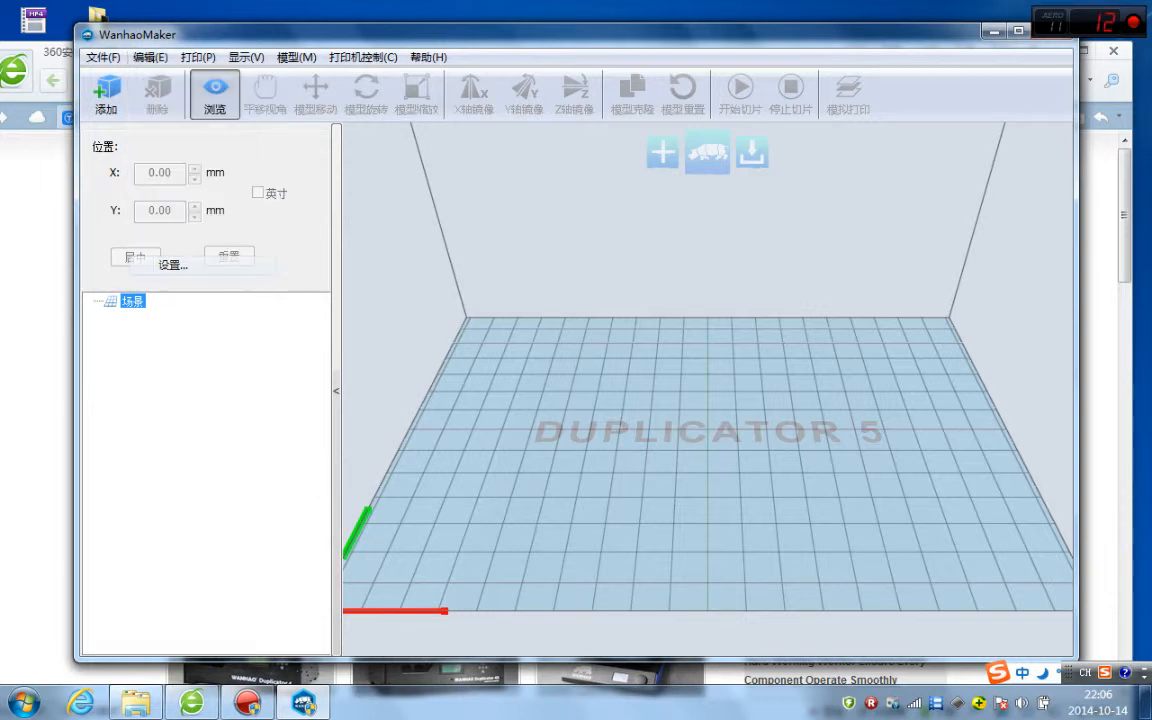
pyautogui.click(172, 264)
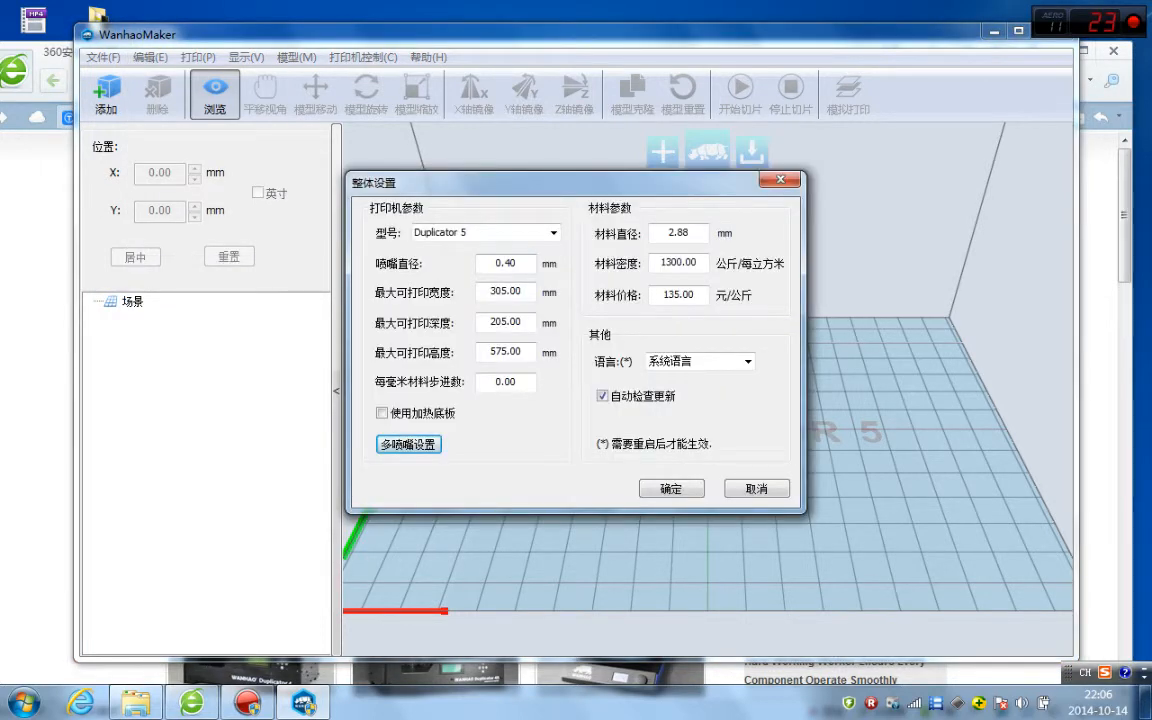
pyautogui.click(746, 361)
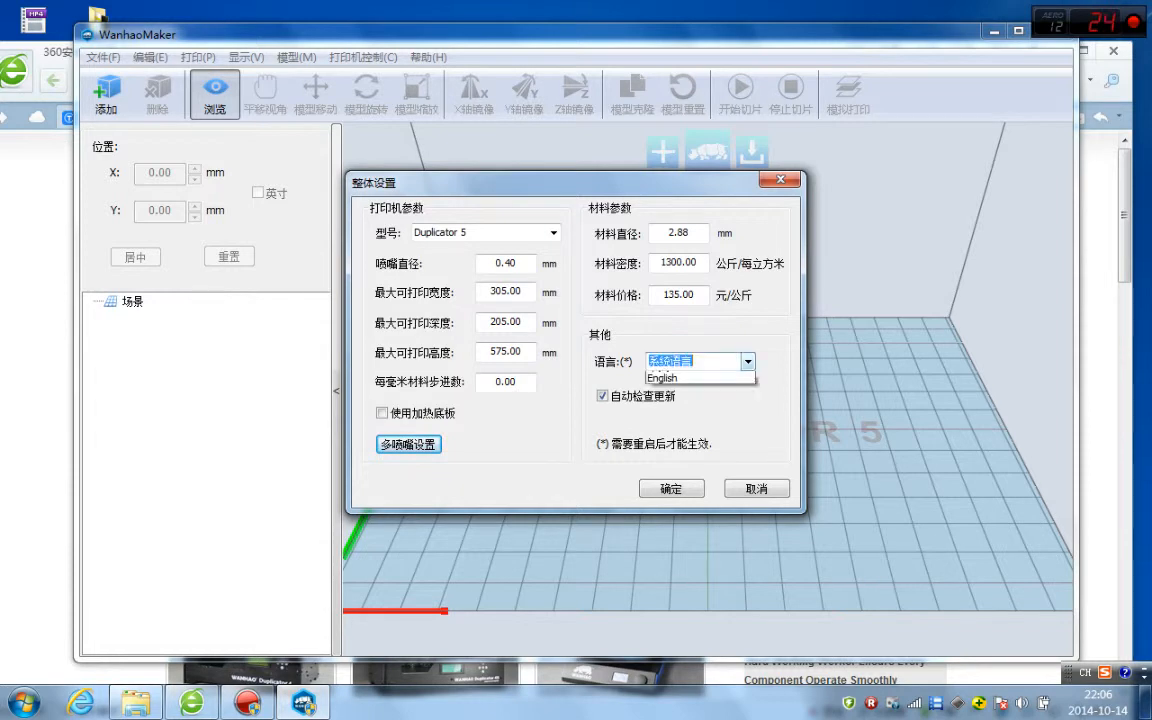
pyautogui.click(660, 377)
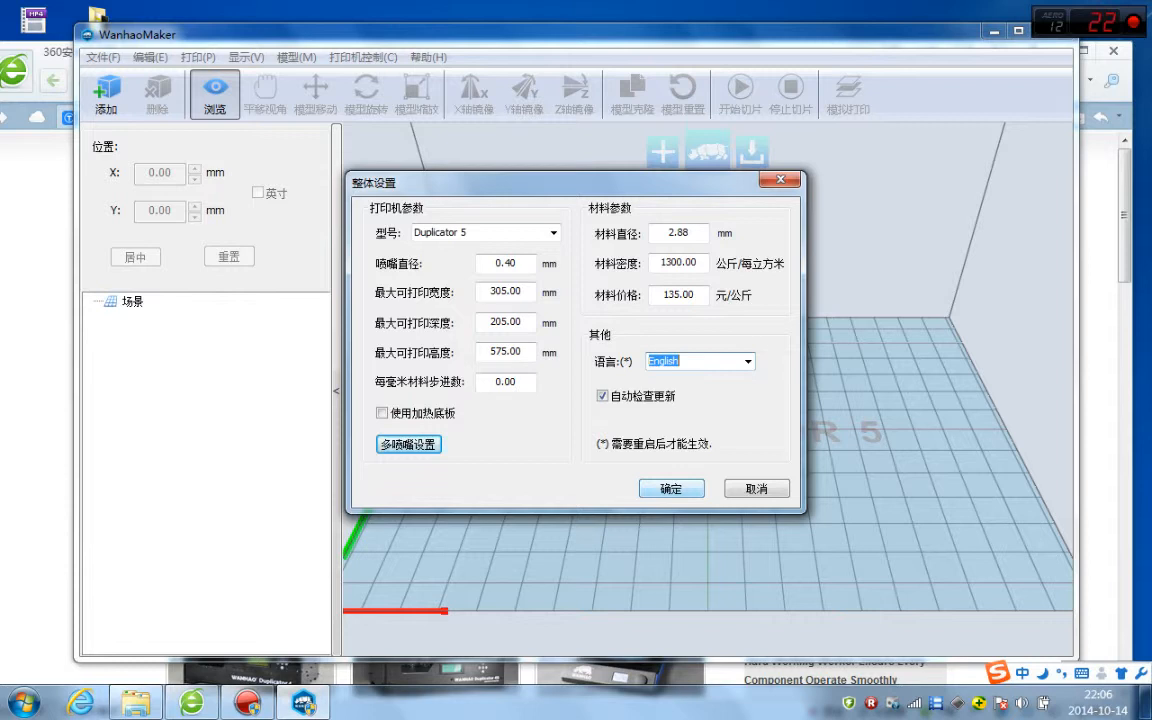
pyautogui.click(671, 488)
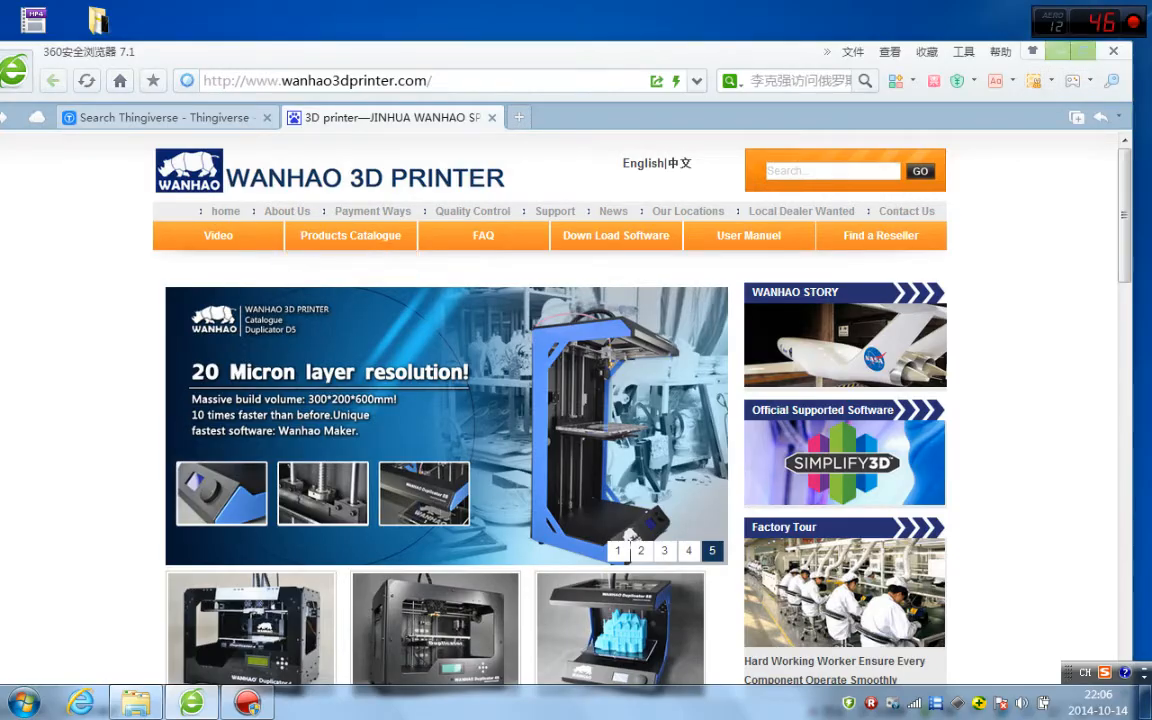
# Return to WanhaoMaker in English and browse the Taipei_101 model folder
pyautogui.click(18, 700)
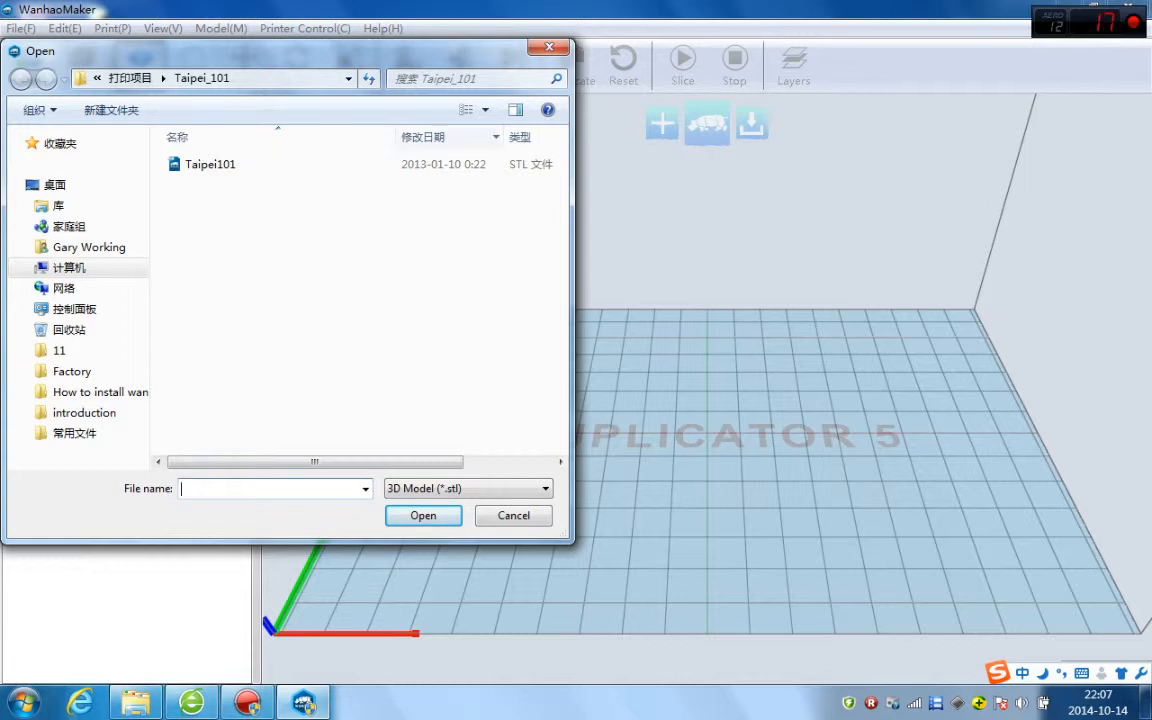
# Open the Taipei101 STL file onto the Duplicator 5 build plate
pyautogui.click(210, 164)
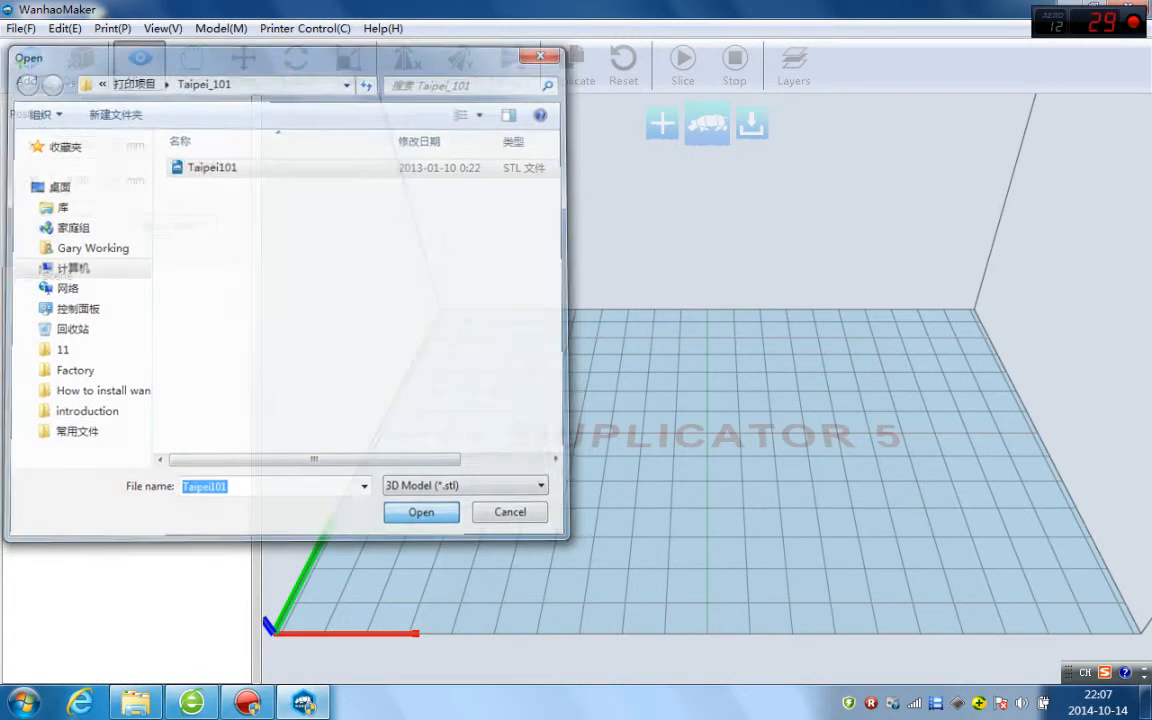
pyautogui.click(421, 511)
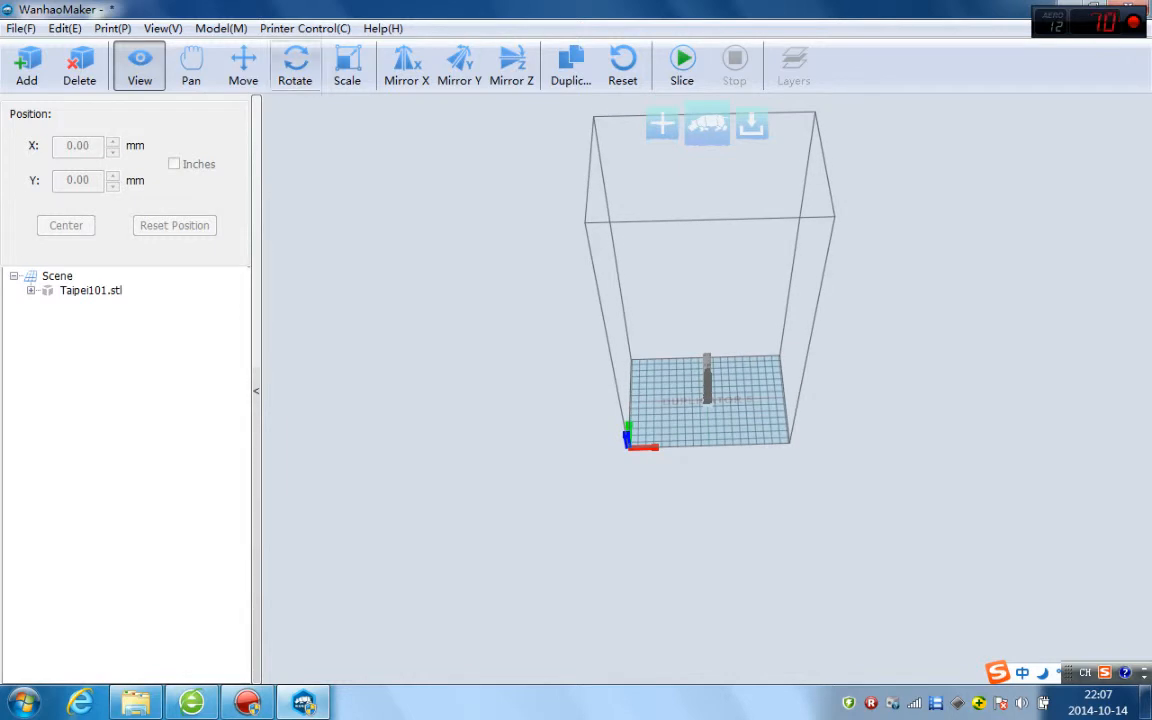
# Keep Taipei101 at 100% uniform scale (78.02 × 135.64 × 554.37 mm) and start slicing
pyautogui.click(347, 65)
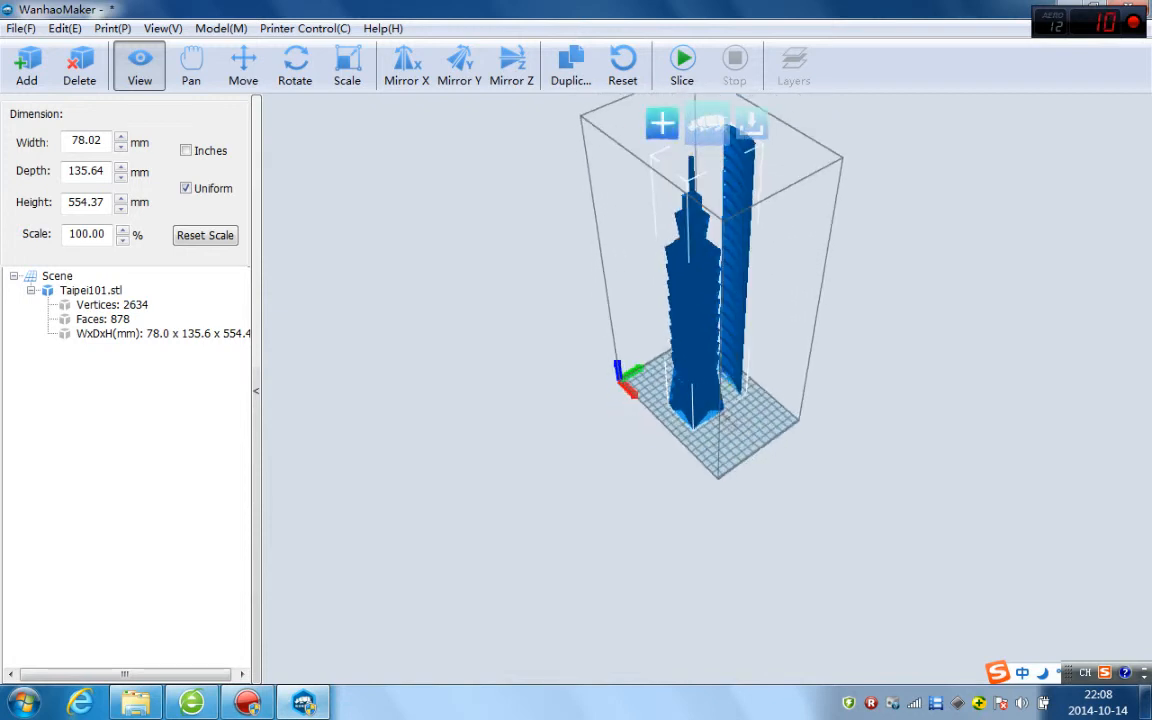
pyautogui.click(682, 64)
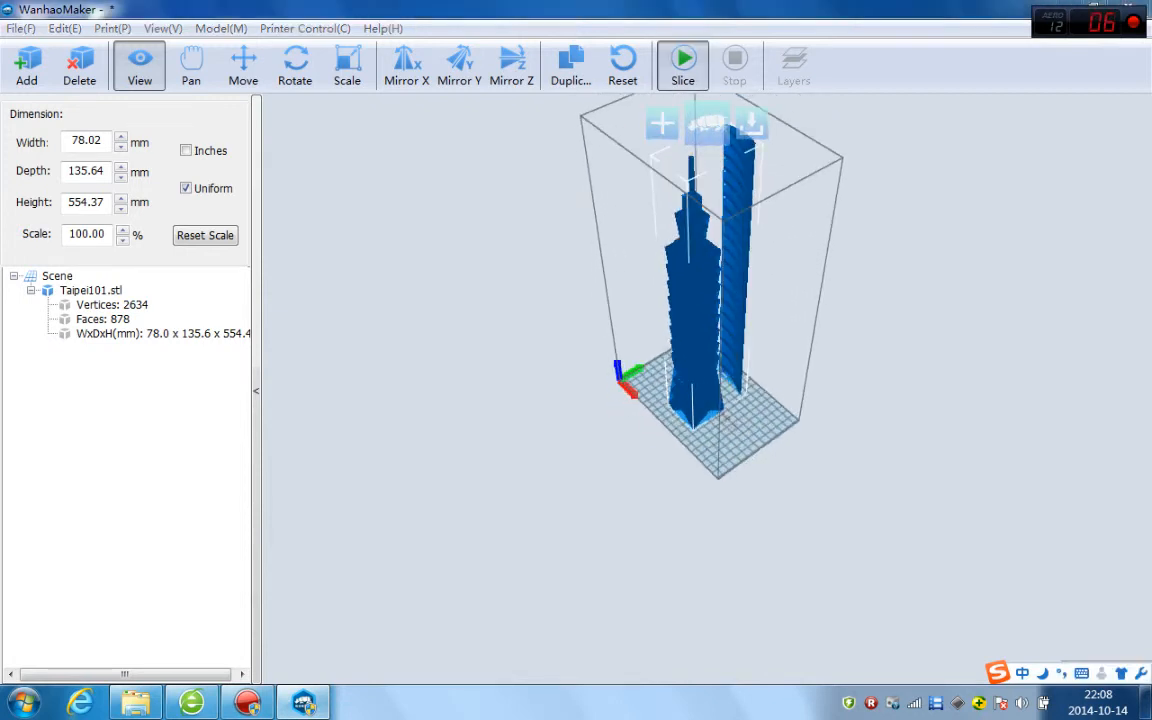
# Pick the Standard - Duplicator 5 category, giving 0.10 mm quality and 8% infill
pyautogui.click(682, 63)
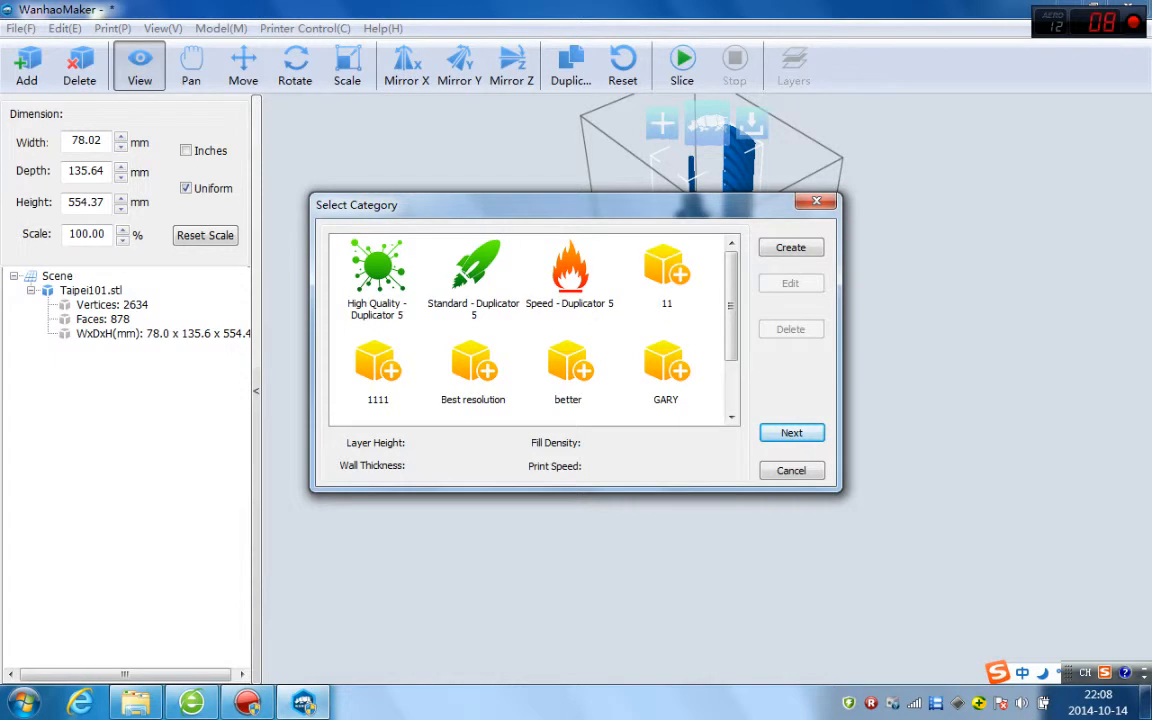
pyautogui.click(473, 275)
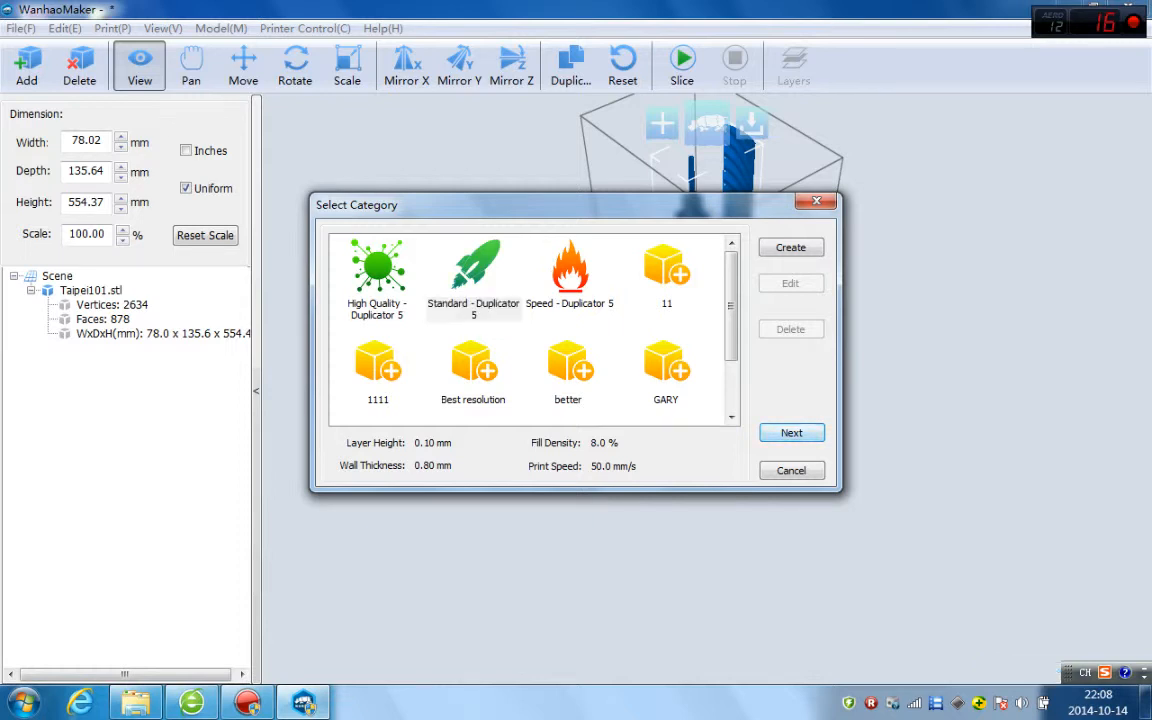
pyautogui.click(791, 432)
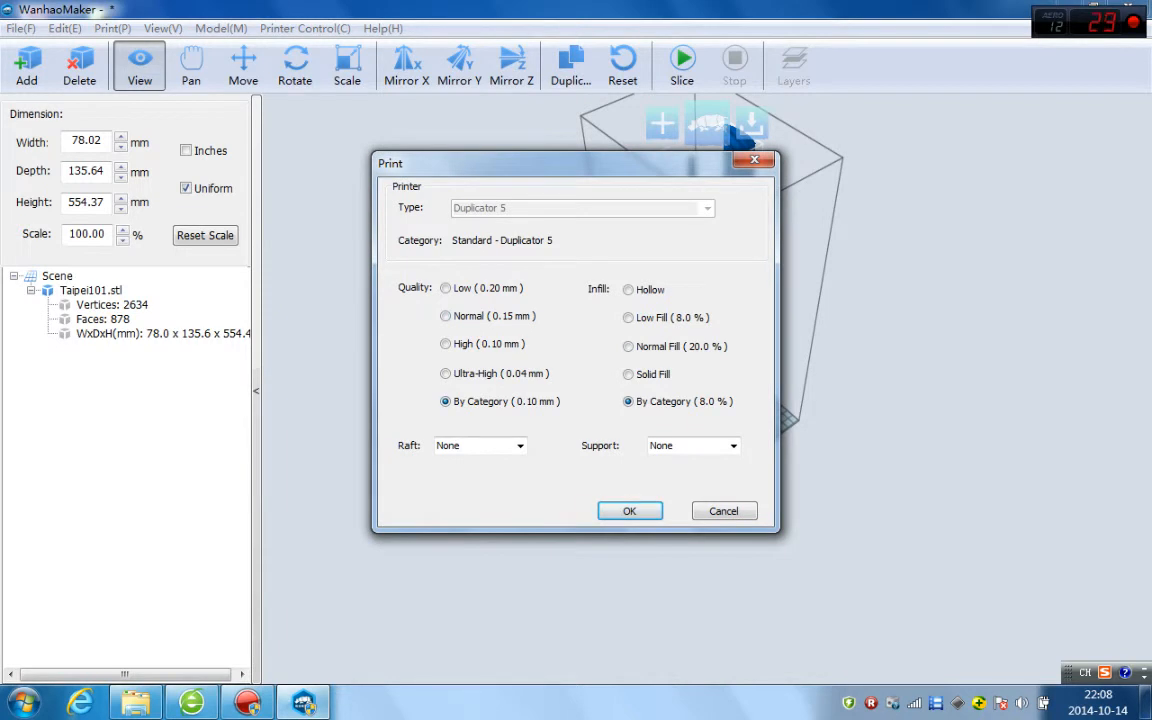
# Enable a raft and save the print file as Taipei101
pyautogui.click(480, 445)
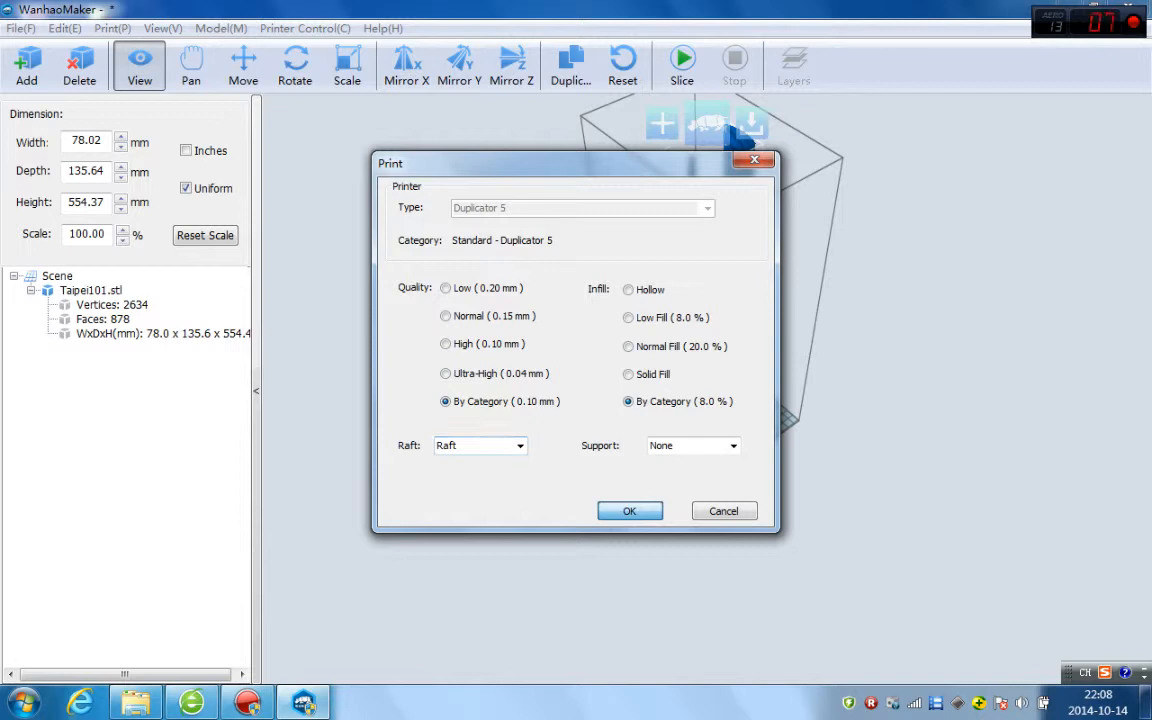
pyautogui.click(629, 511)
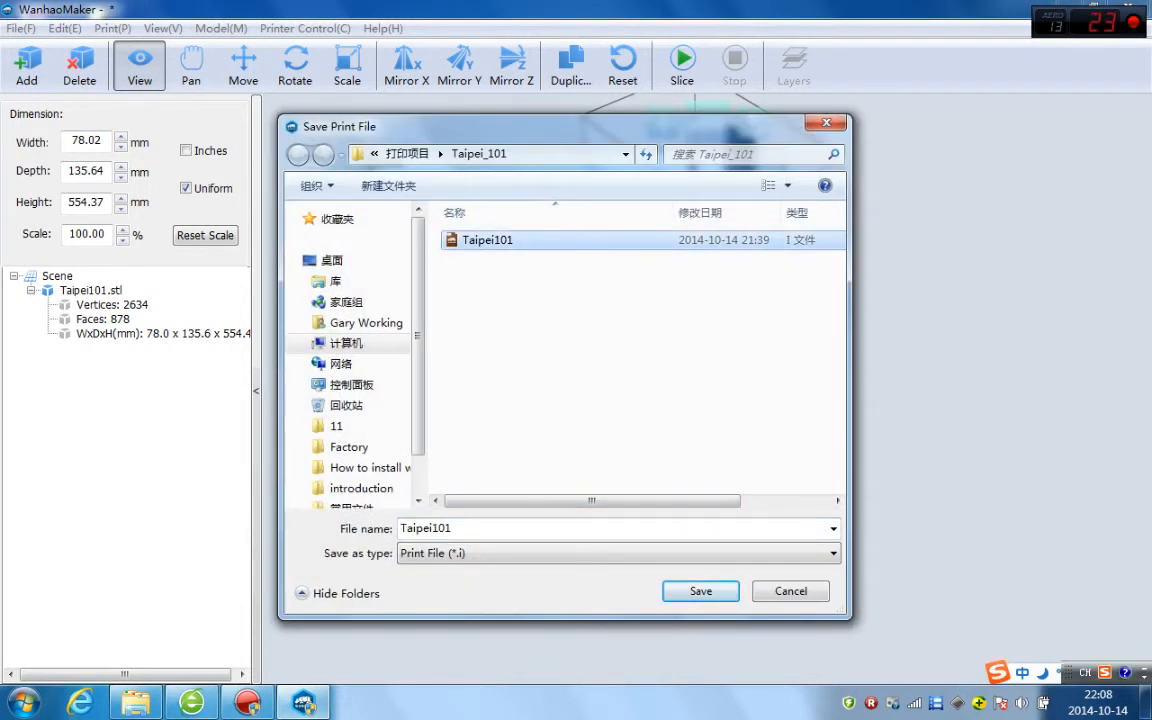
pyautogui.click(700, 591)
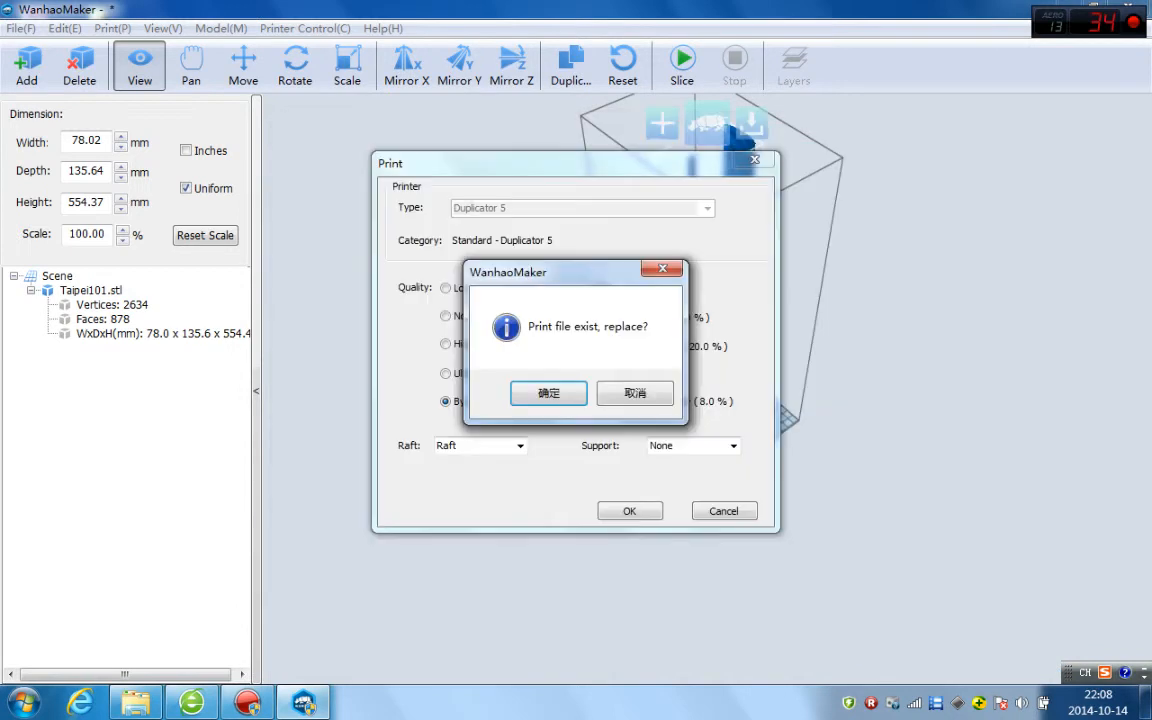
# Replace the existing Taipei101 print file and accept the 44 h 46 min, 381.2 g estimate
pyautogui.click(548, 392)
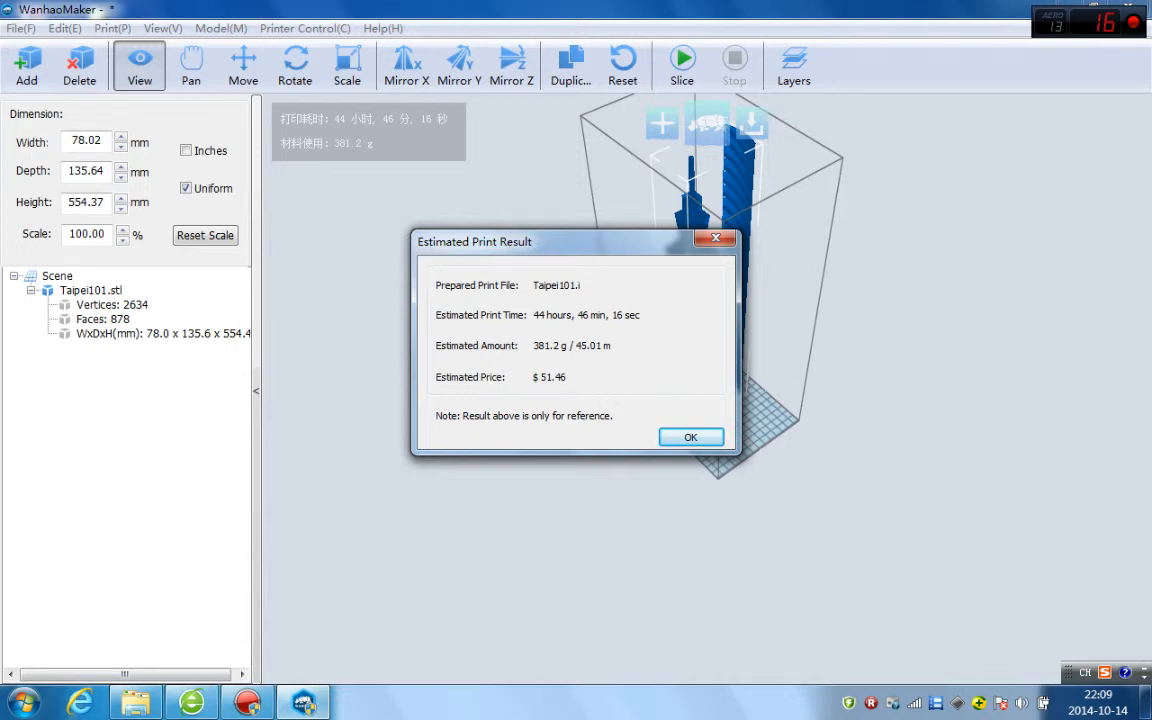
pyautogui.click(690, 437)
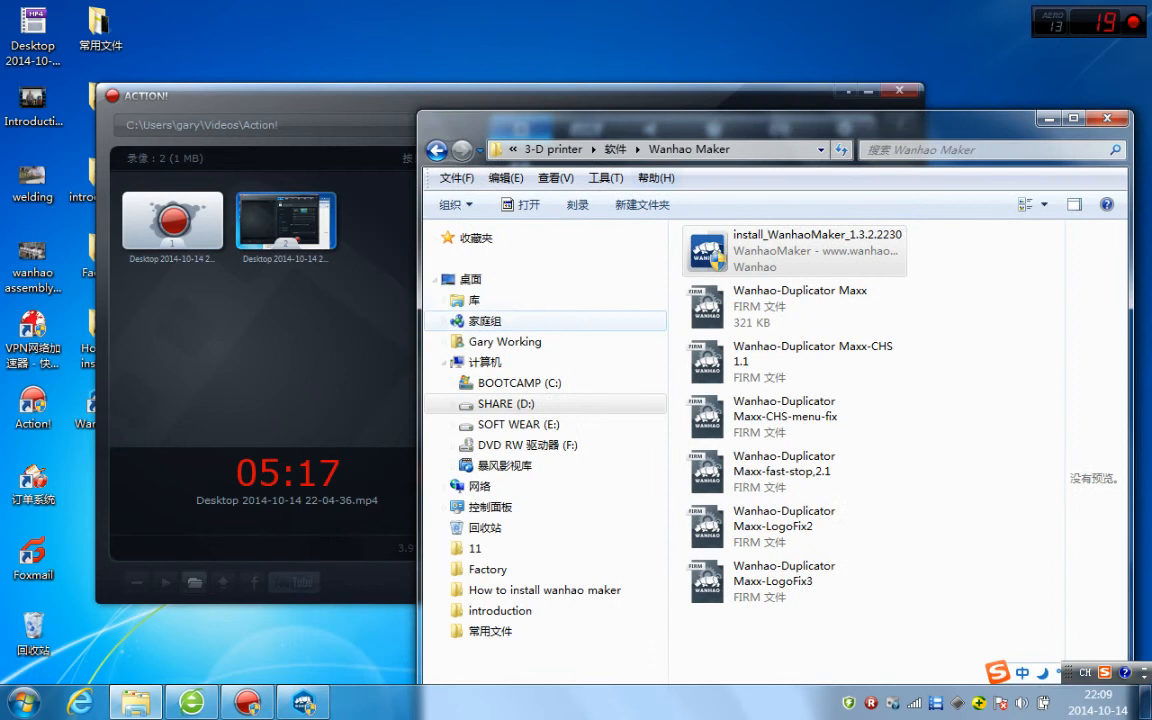
# Browse SOFT WEAR (E:) into 打印项目 and then the Taipei_101 folder
pyautogui.click(518, 424)
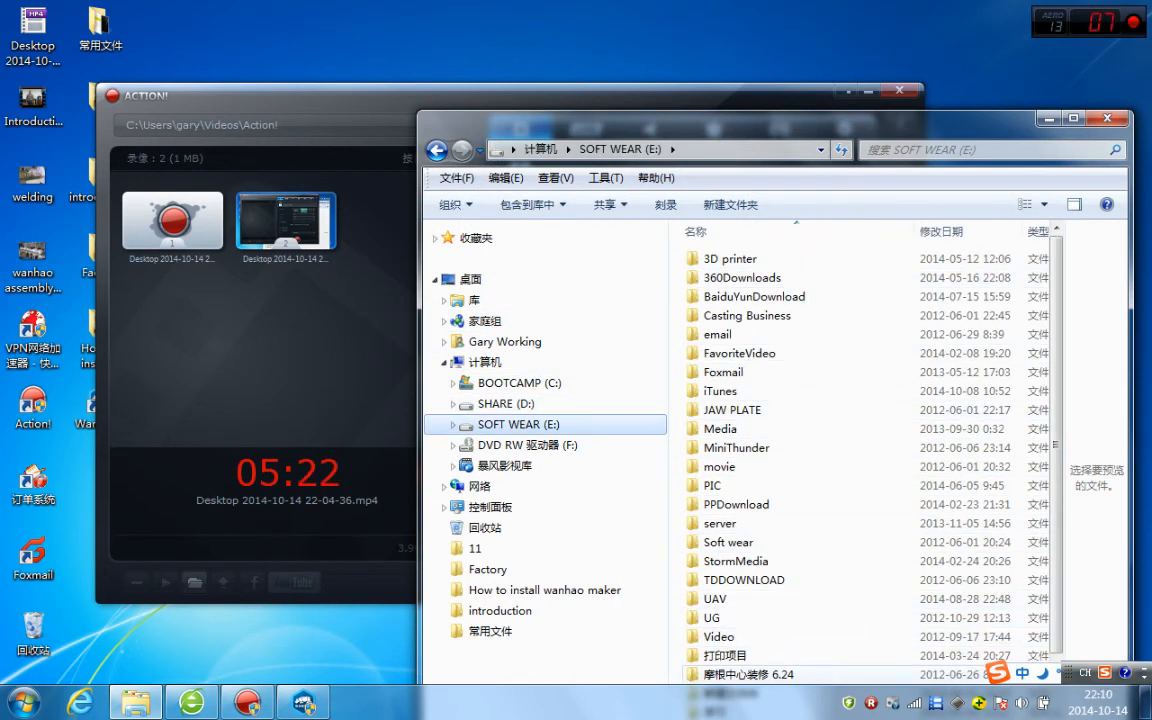
pyautogui.click(722, 655)
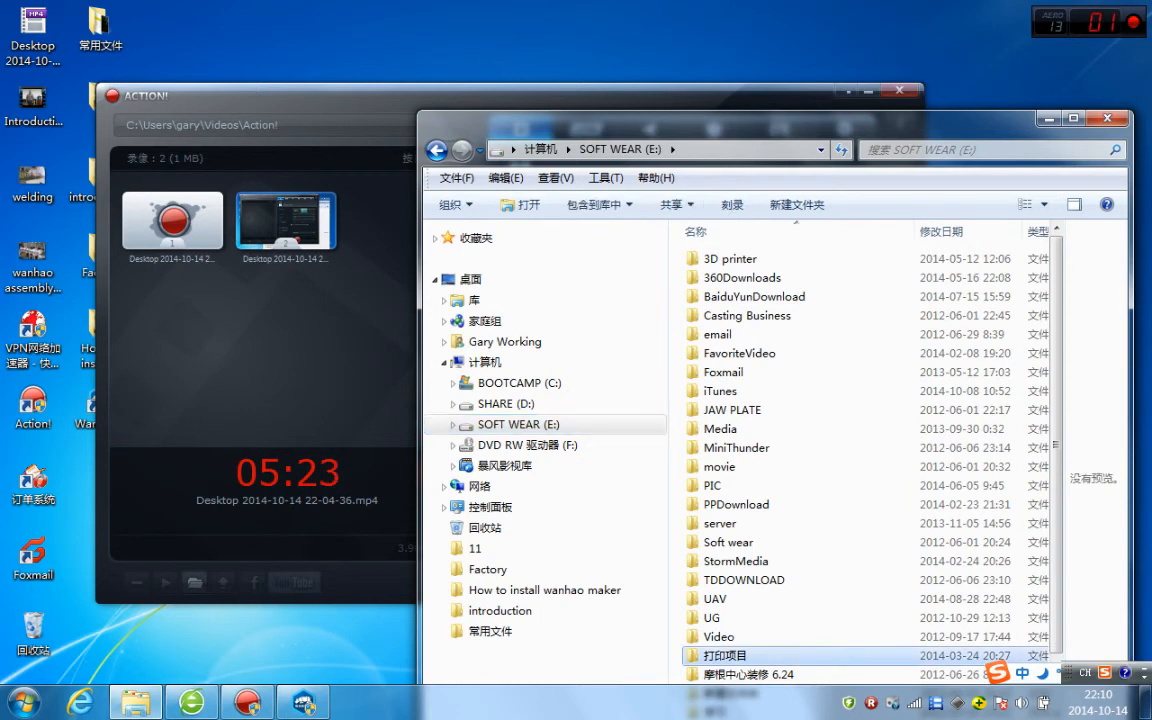
pyautogui.doubleClick(722, 655)
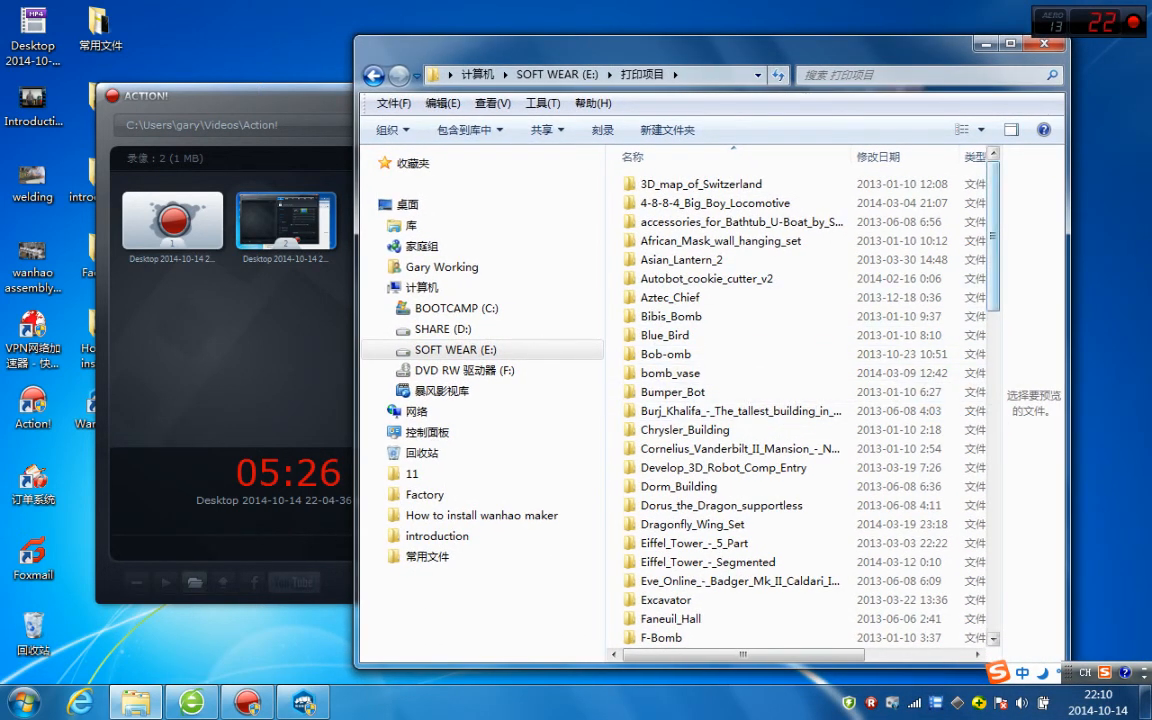
pyautogui.scroll(-3)
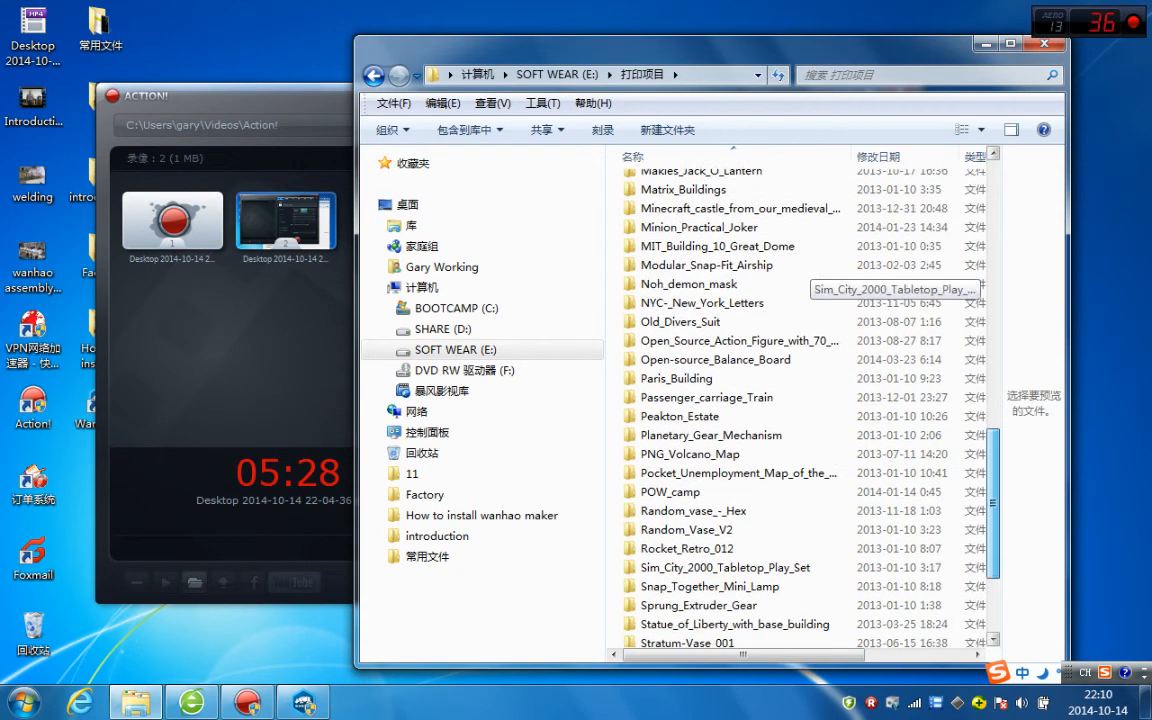
pyautogui.scroll(-3)
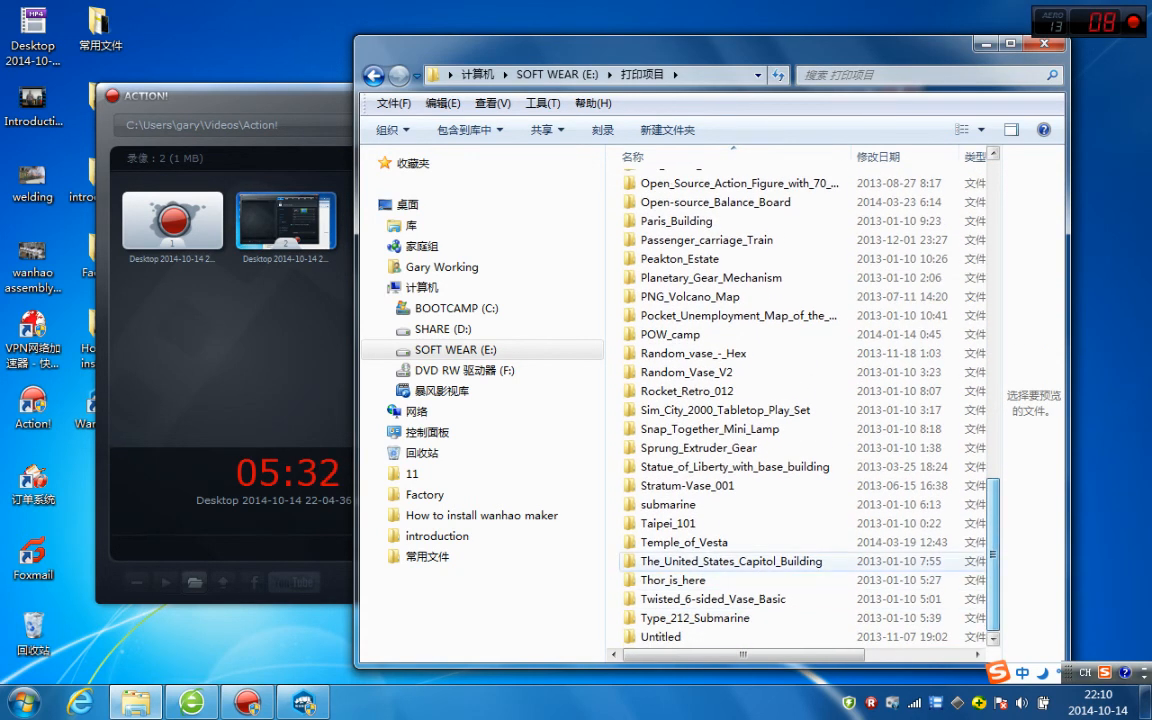
pyautogui.doubleClick(668, 523)
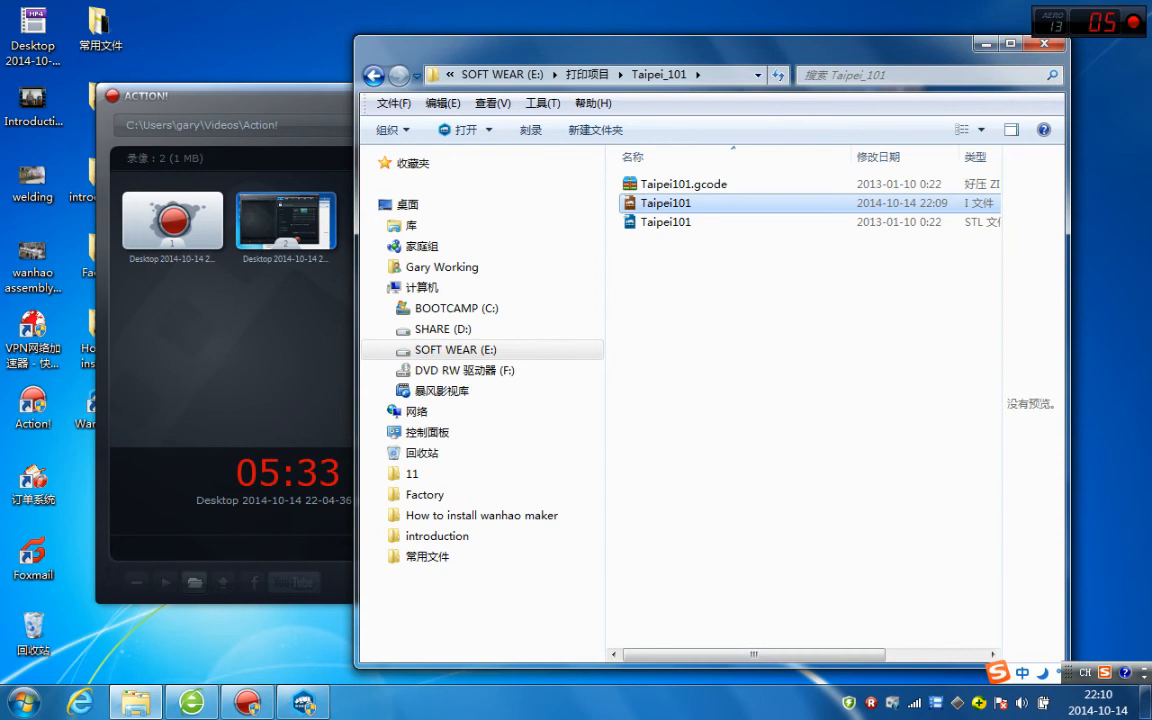
pyautogui.moveTo(666, 203)
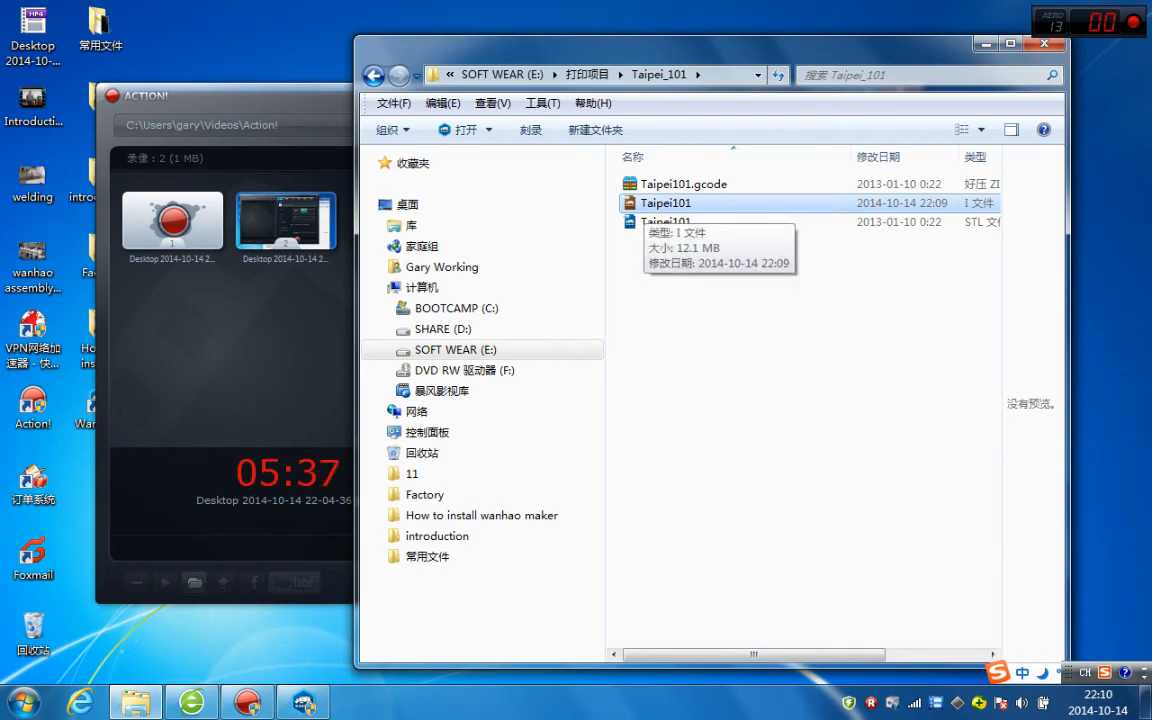
# View the Taipei101 file's properties and select its .i file type text
pyautogui.rightClick(666, 203)
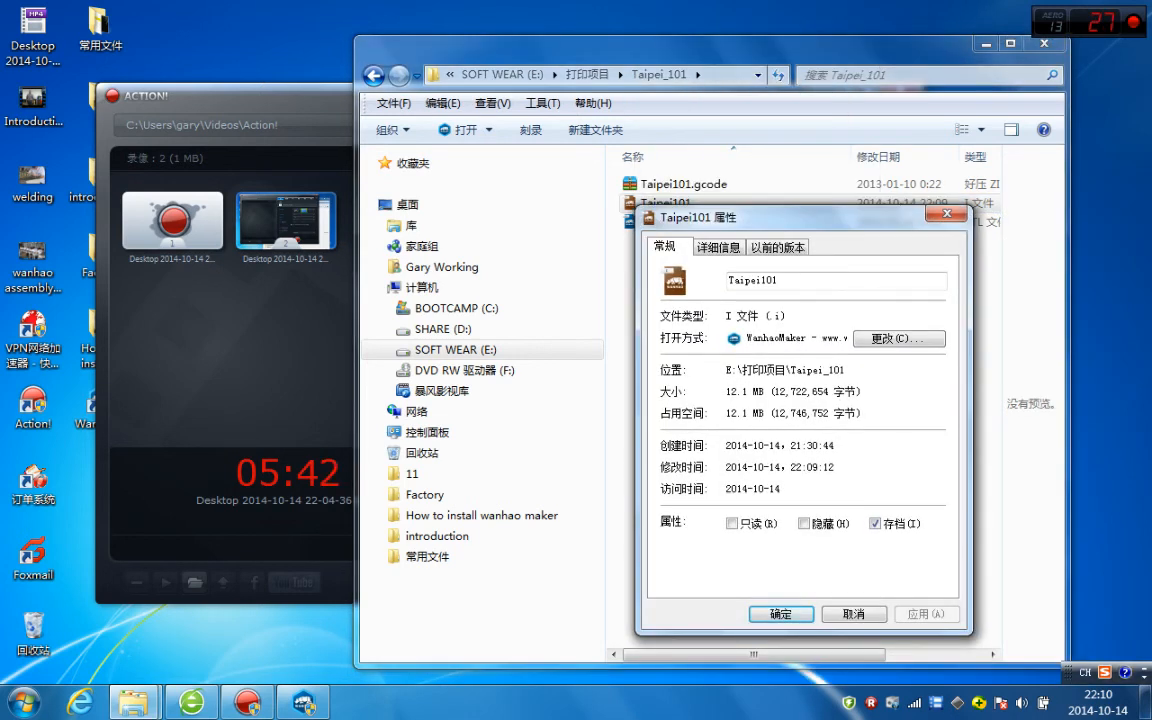
pyautogui.doubleClick(755, 315)
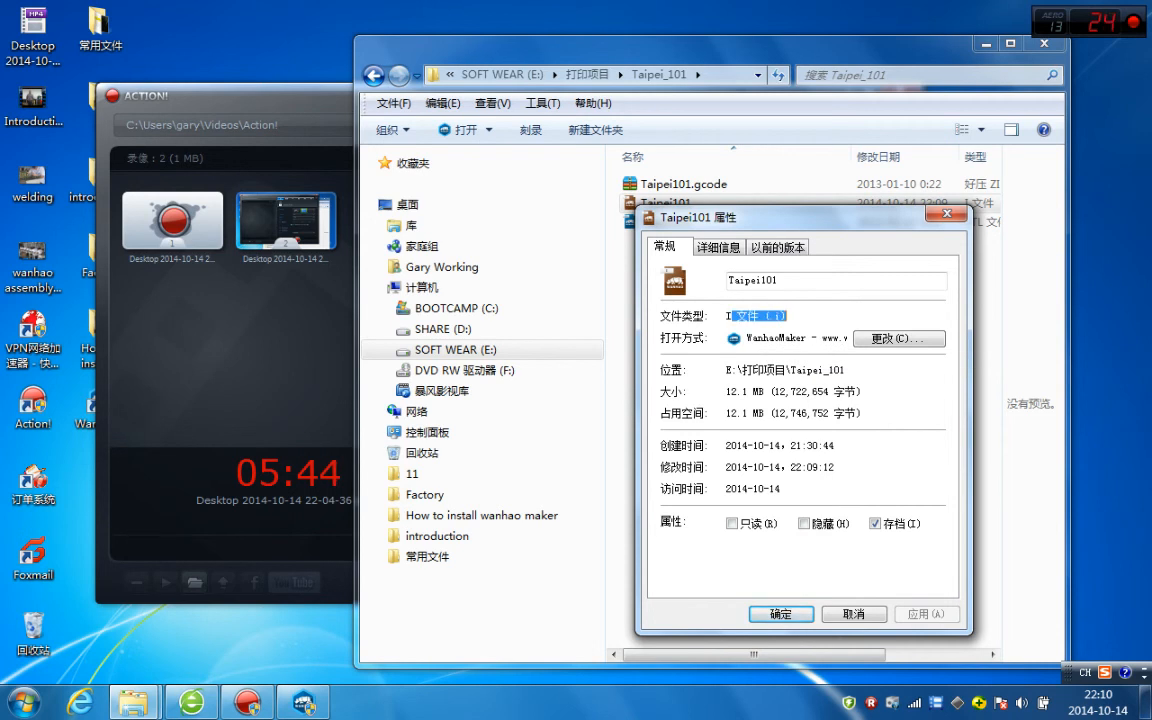